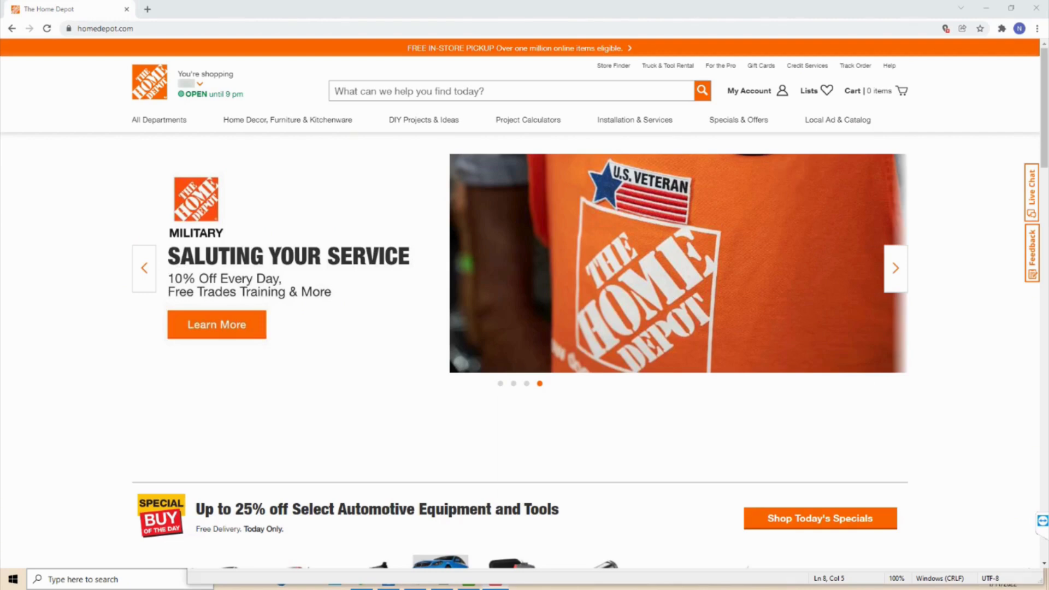
Open the Sign In page from the My Account menu.
left_click(748, 92)
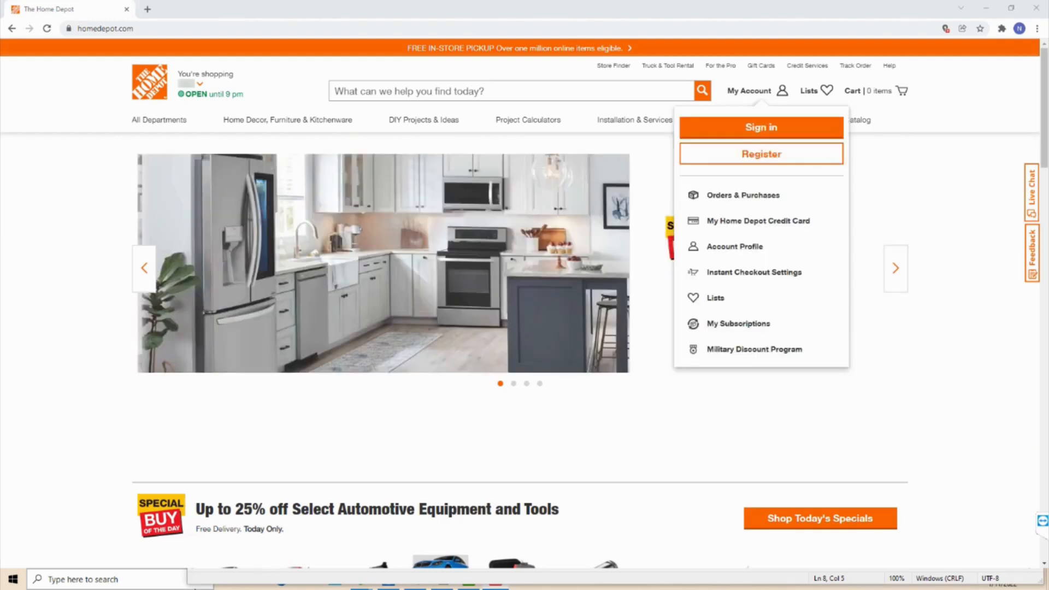
left_click(760, 128)
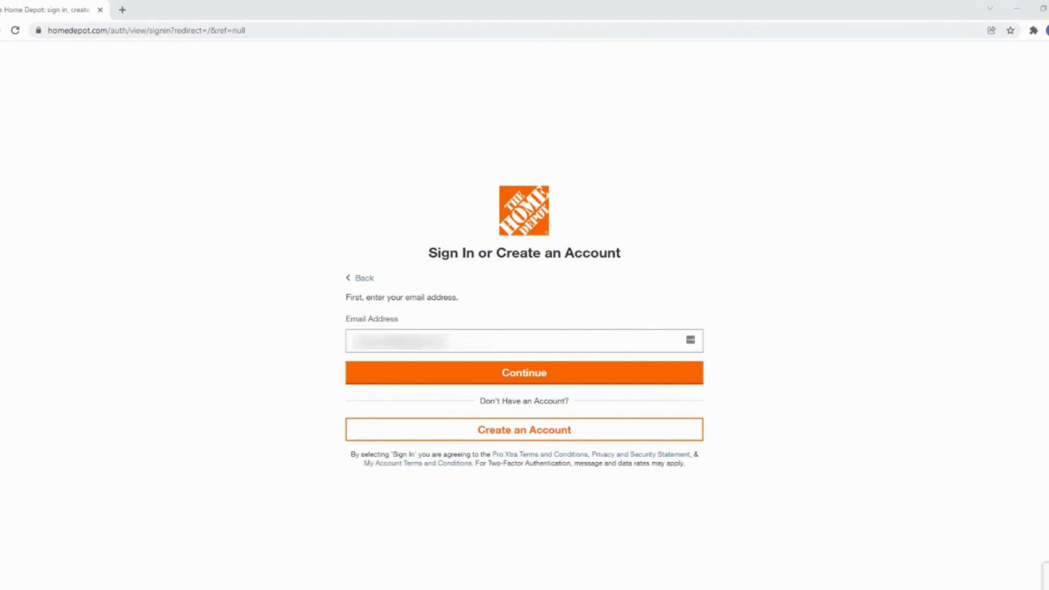
Continue past the email and sign in with the account password.
left_click(523, 372)
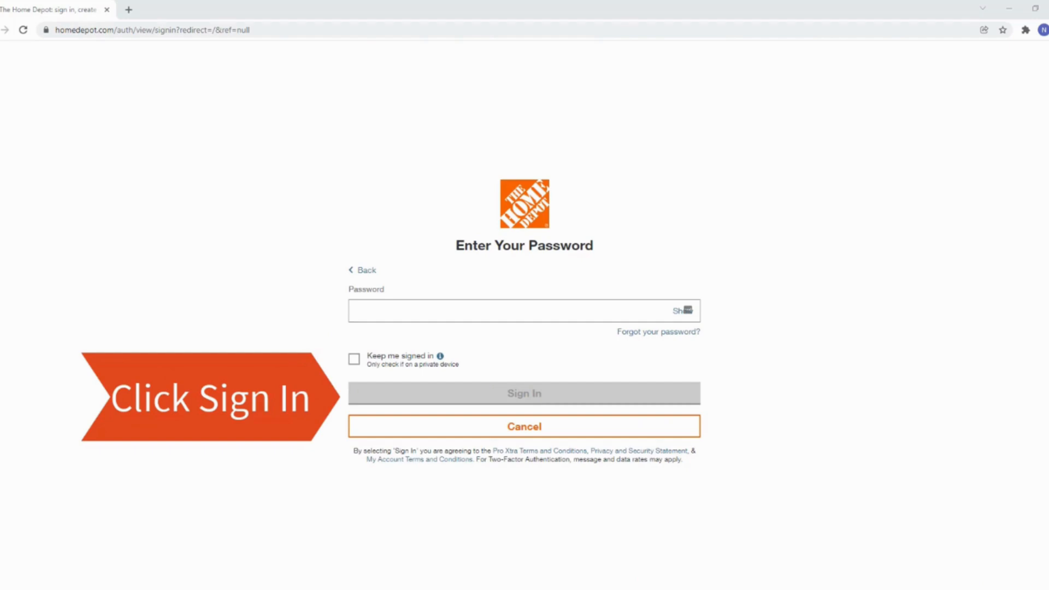
left_click(524, 393)
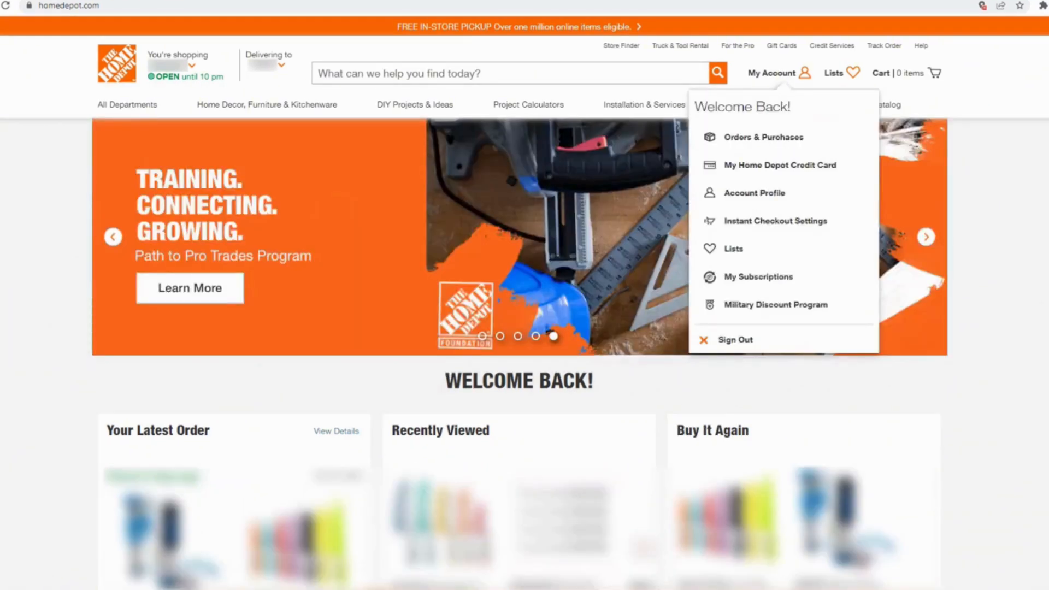
Go to My Payment Methods via My Home Depot Credit Card and start a new credit card.
left_click(780, 164)
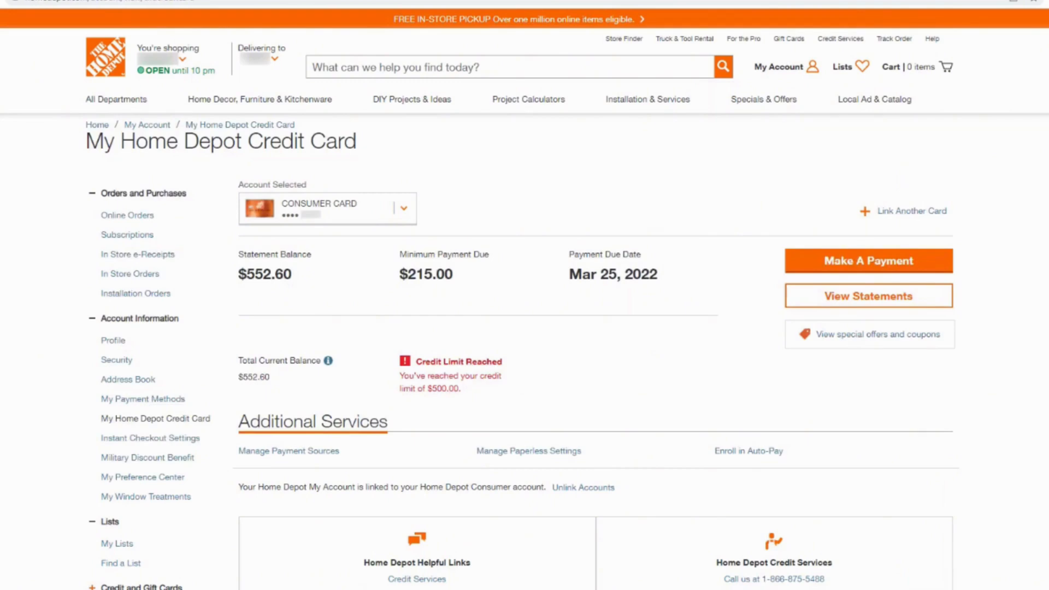
left_click(142, 399)
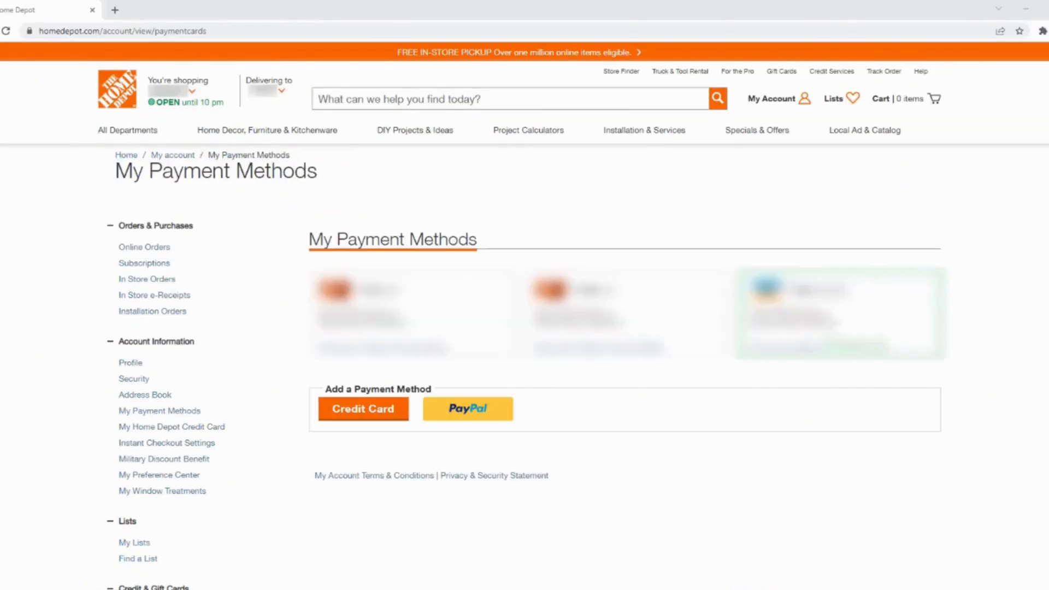
left_click(363, 408)
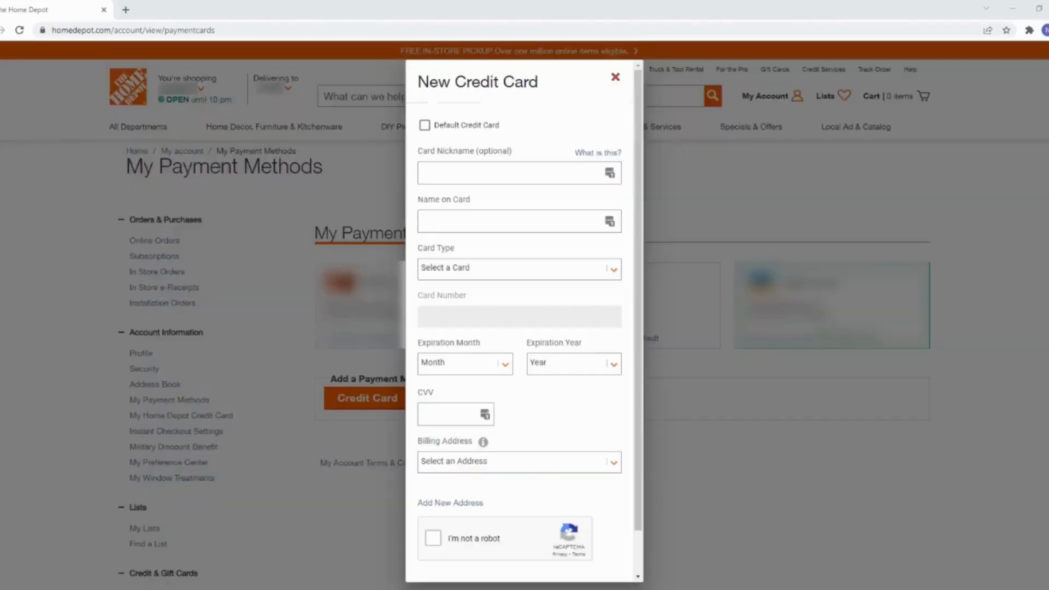